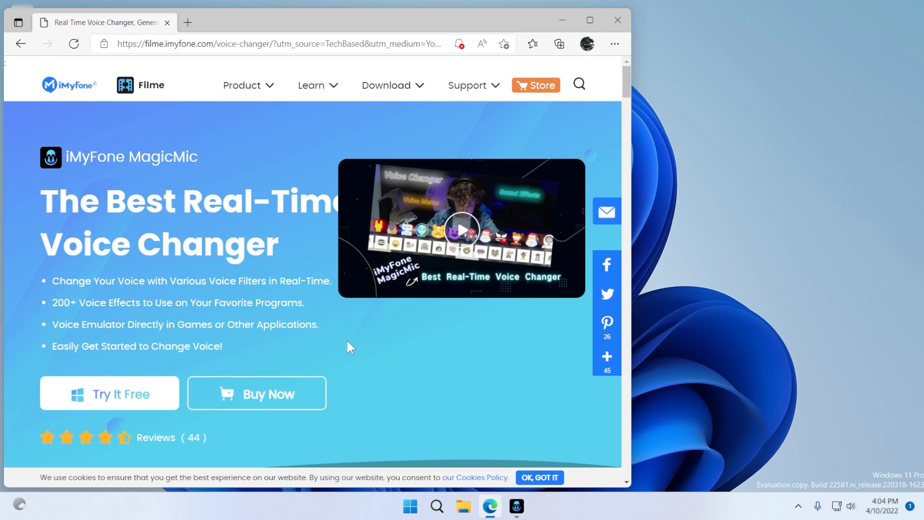
pyautogui.moveTo(361, 377)
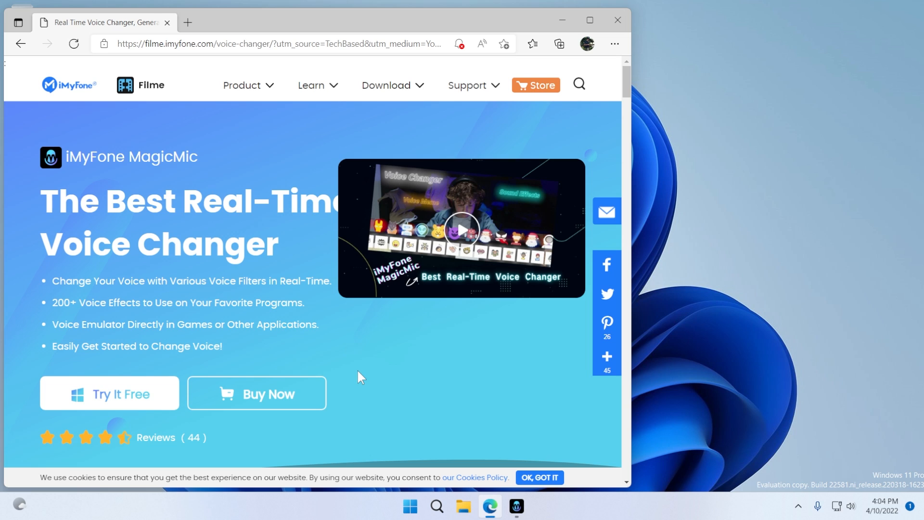
pyautogui.moveTo(354, 364)
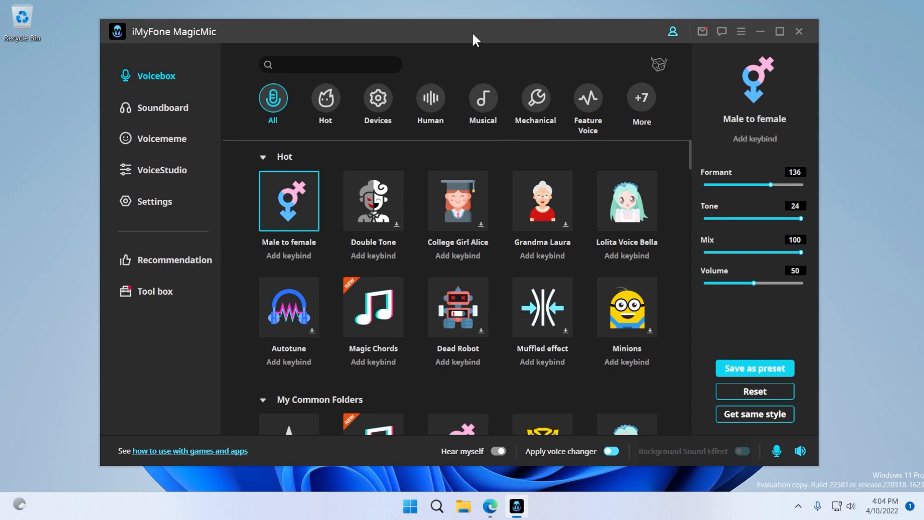
pyautogui.moveTo(472, 68)
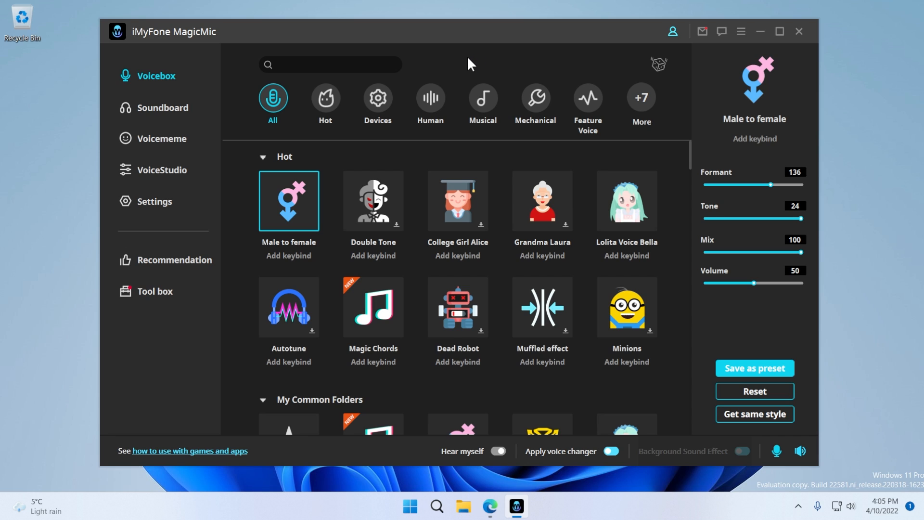
pyautogui.moveTo(458, 63)
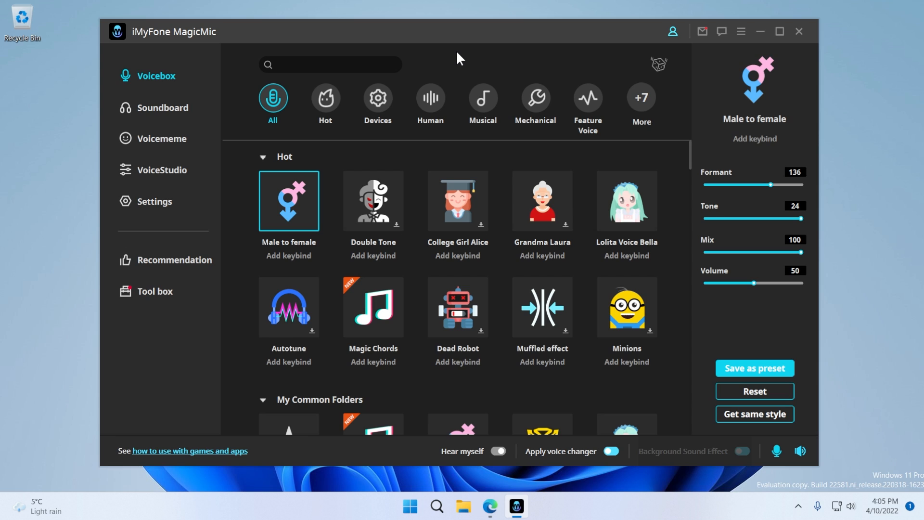
pyautogui.moveTo(181, 80)
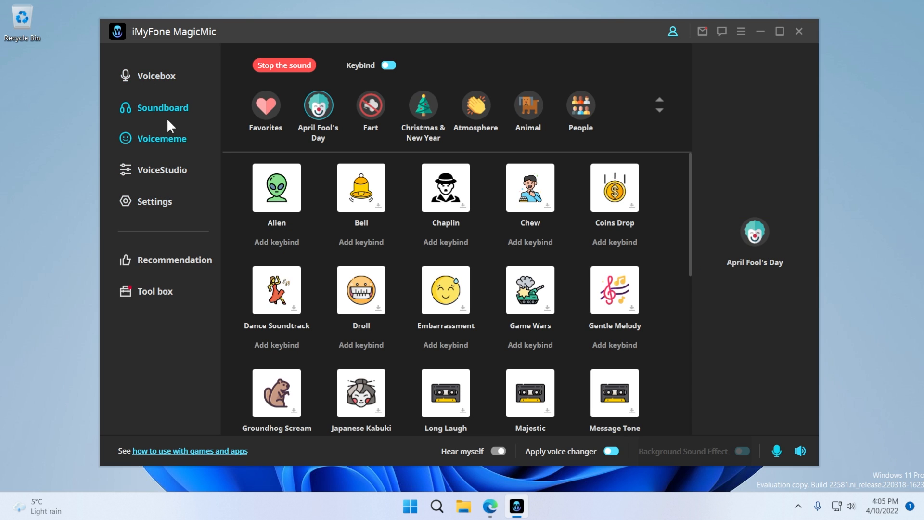
# Visit the Settings section, then the Tool box listing iMyFone apps like Filme and MarkGo.
pyautogui.click(155, 202)
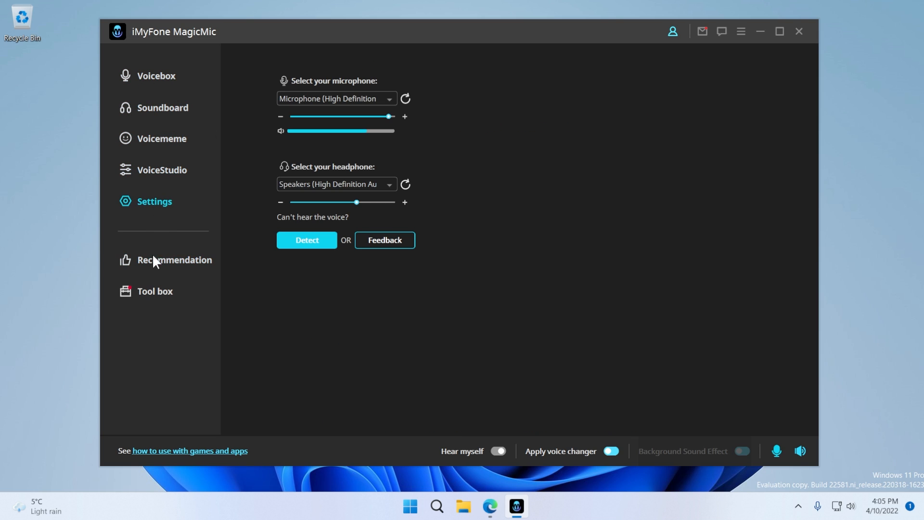
pyautogui.click(155, 291)
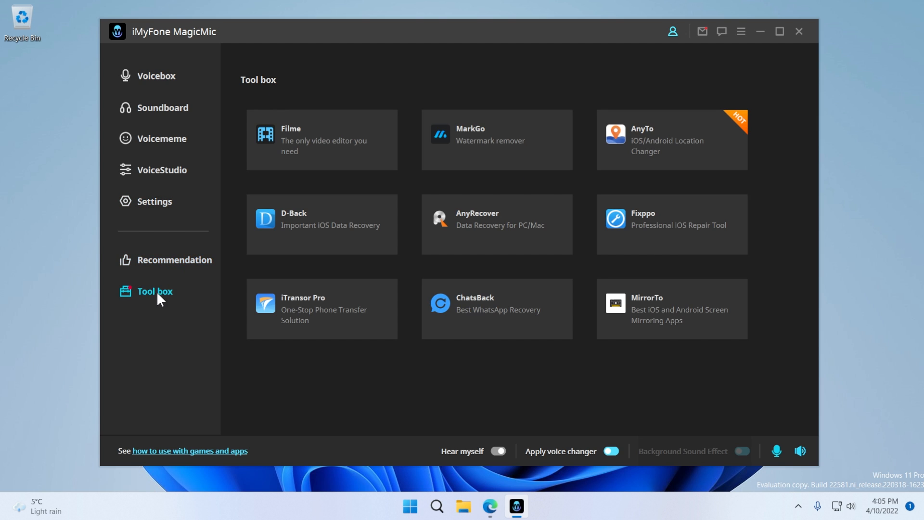
pyautogui.moveTo(433, 245)
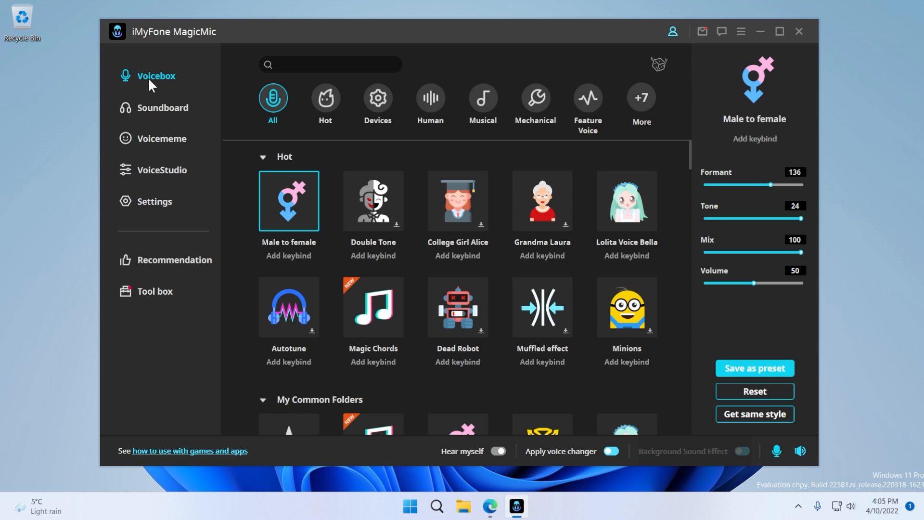
pyautogui.moveTo(361, 158)
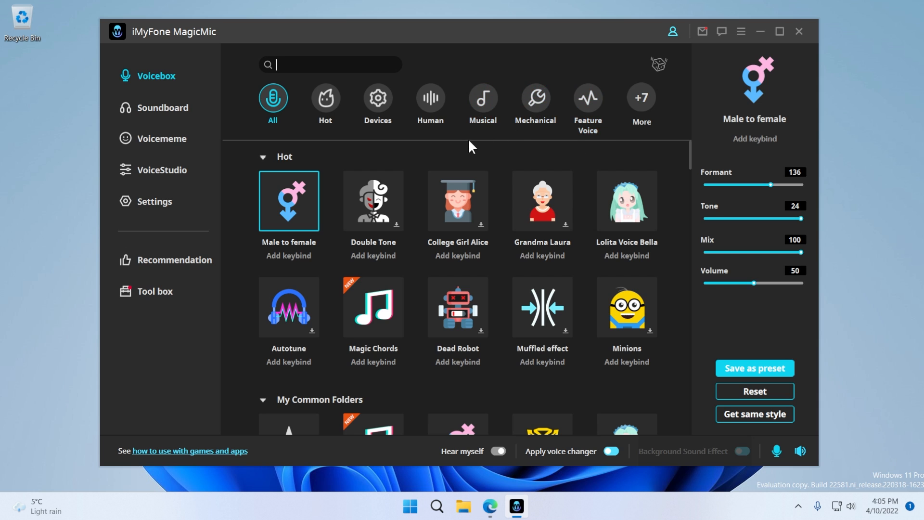
# On the Voicebox page, switch Hear myself on briefly, then back off.
pyautogui.scroll(-3)
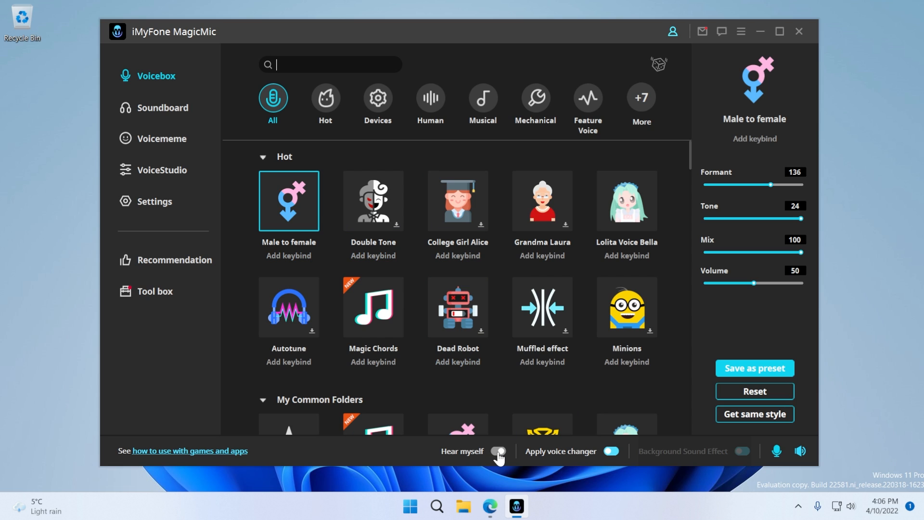
pyautogui.click(496, 454)
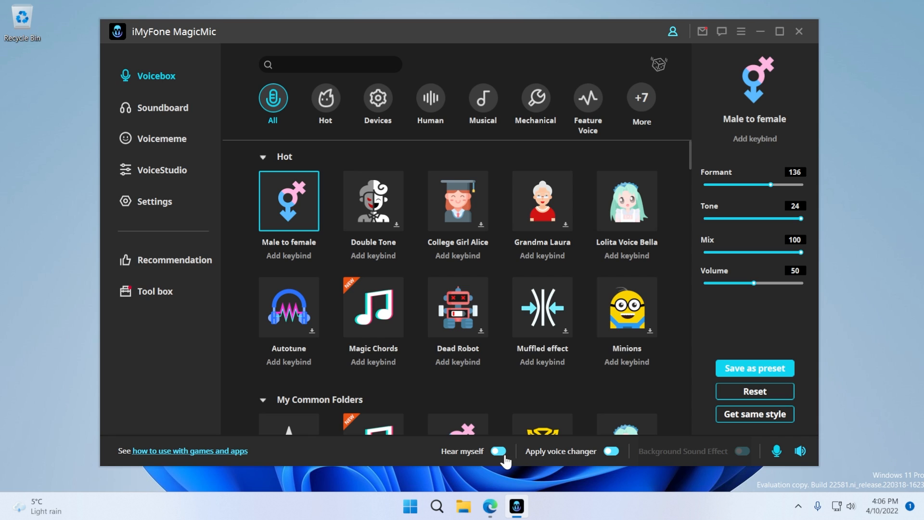
pyautogui.click(496, 451)
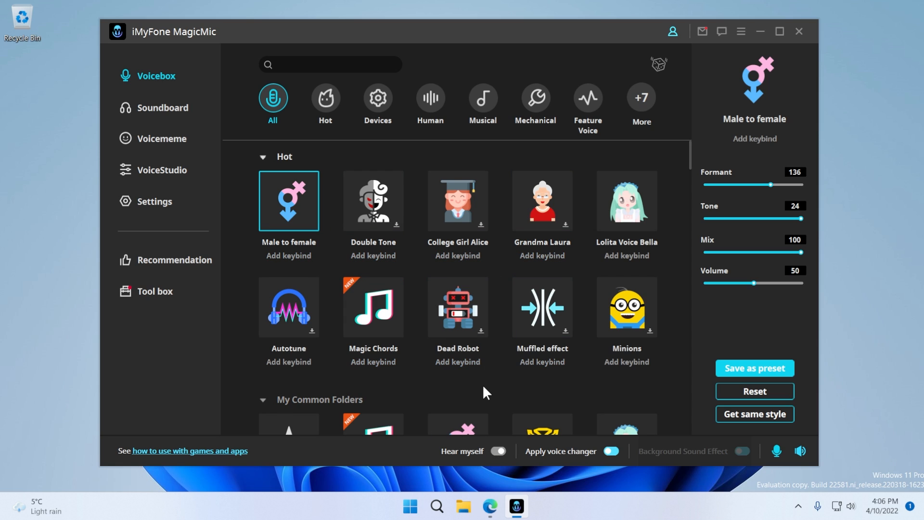
# Select the Dead Robot voice and scroll down through its effect settings.
pyautogui.click(457, 307)
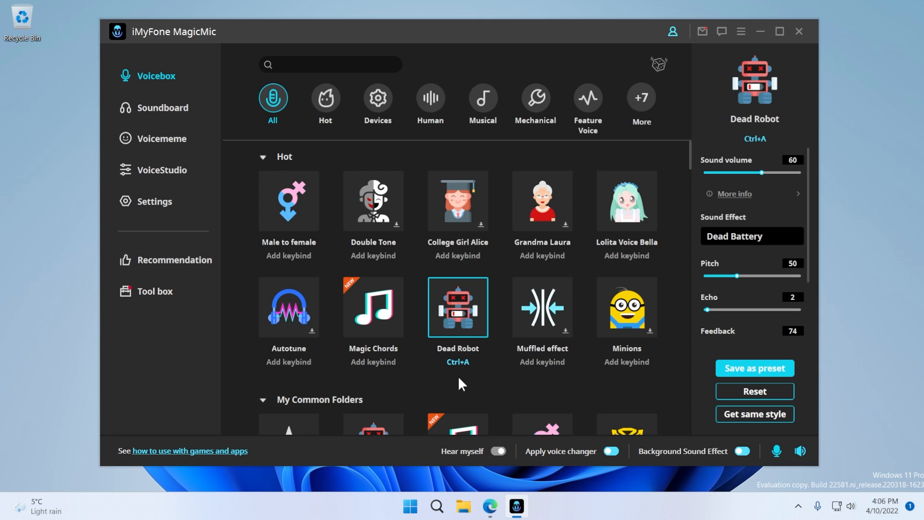
pyautogui.moveTo(756, 158)
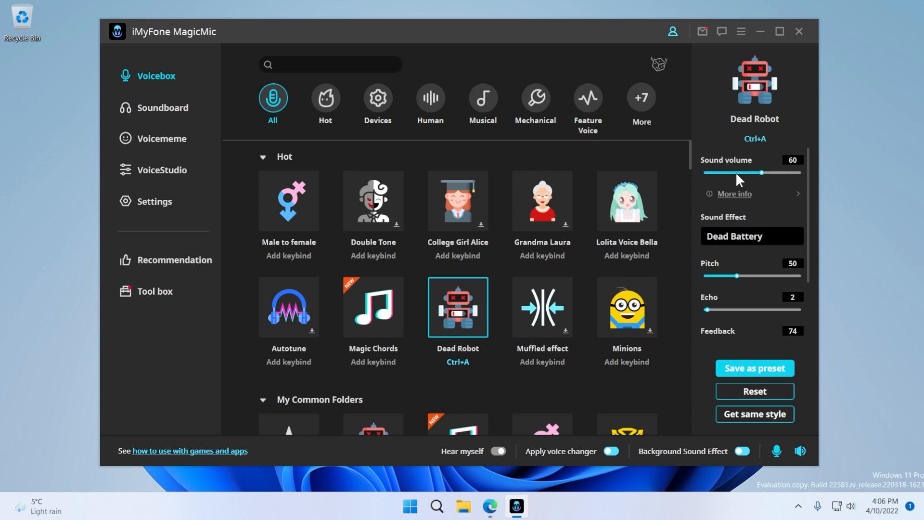
pyautogui.scroll(-3)
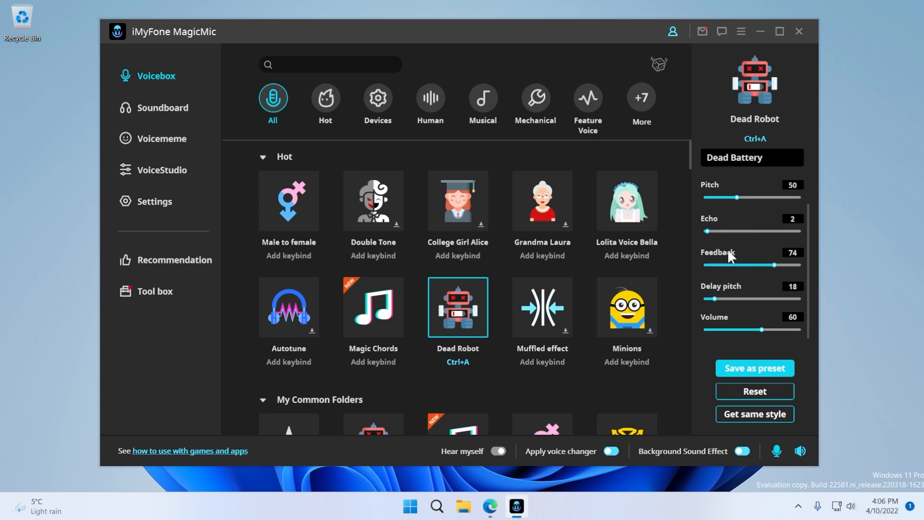
pyautogui.moveTo(757, 347)
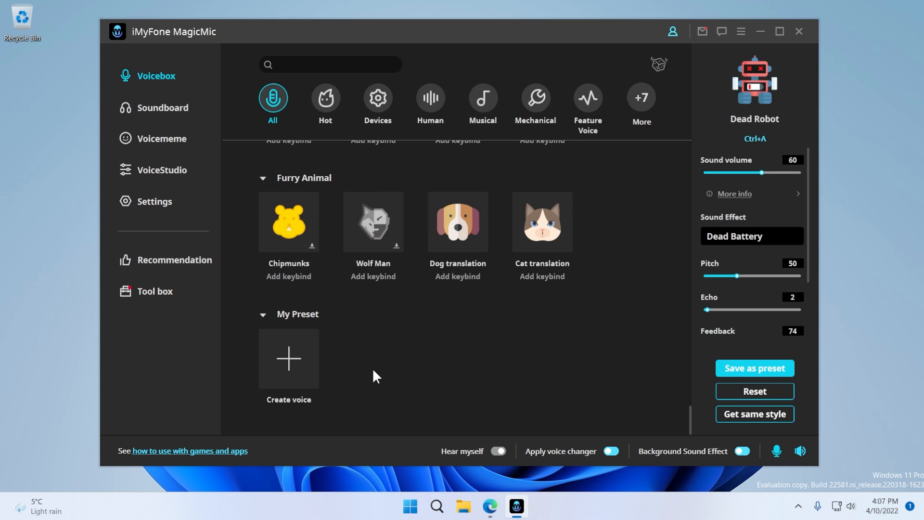
pyautogui.moveTo(377, 412)
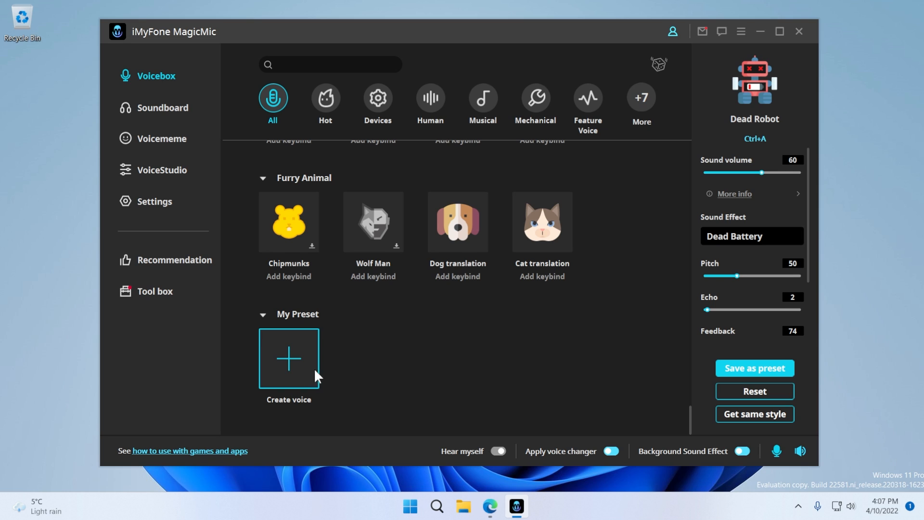
# In VoiceStudio, enable Distortion, Delay and Reverb, set Reverb Time to 14, and save.
pyautogui.click(162, 170)
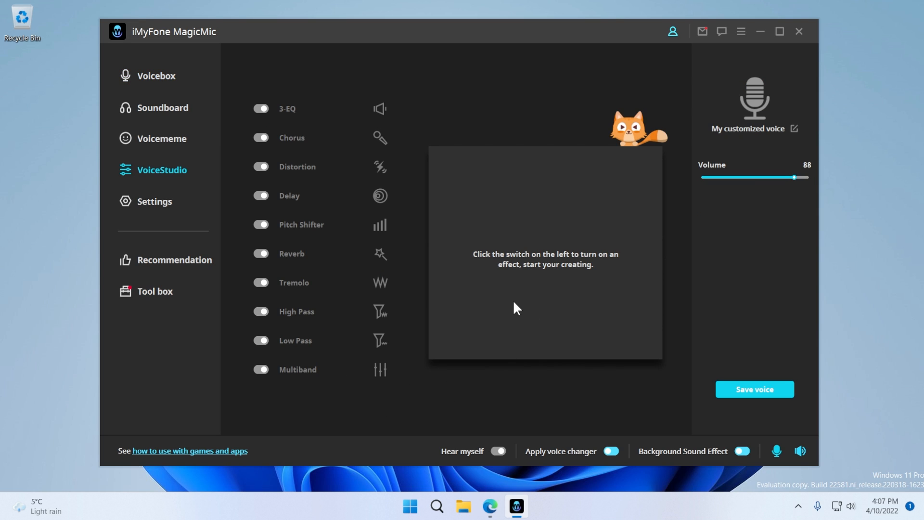
pyautogui.moveTo(480, 247)
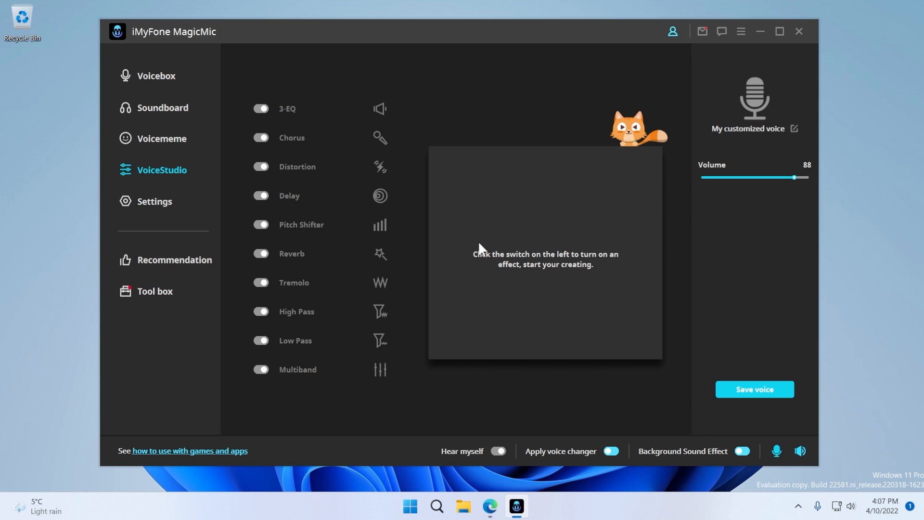
pyautogui.moveTo(300, 249)
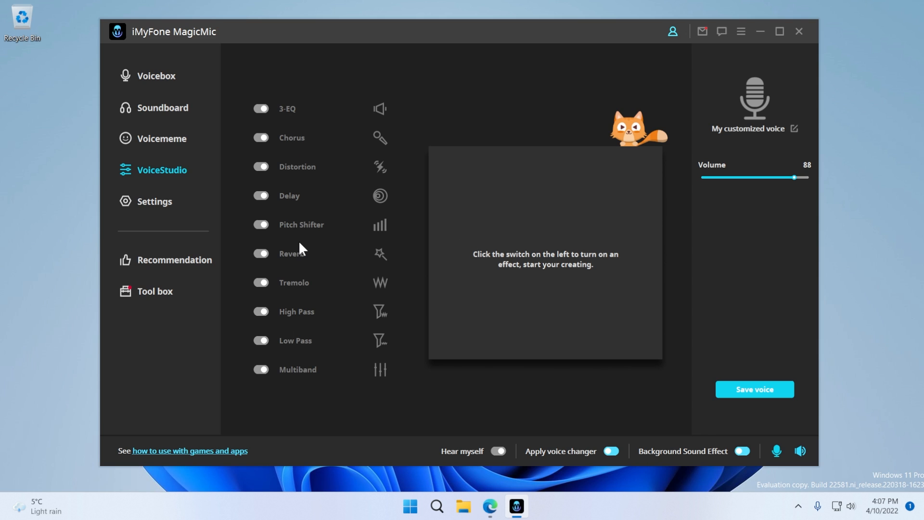
pyautogui.click(261, 166)
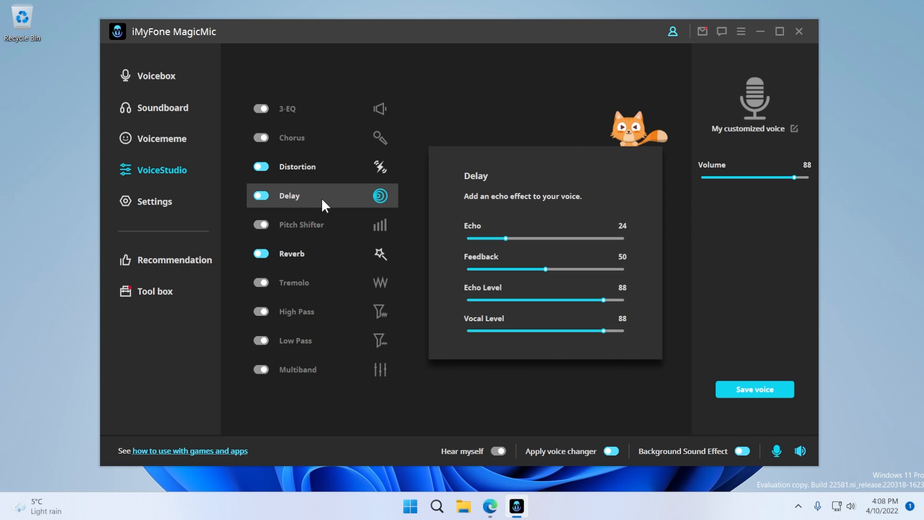
pyautogui.moveTo(515, 254)
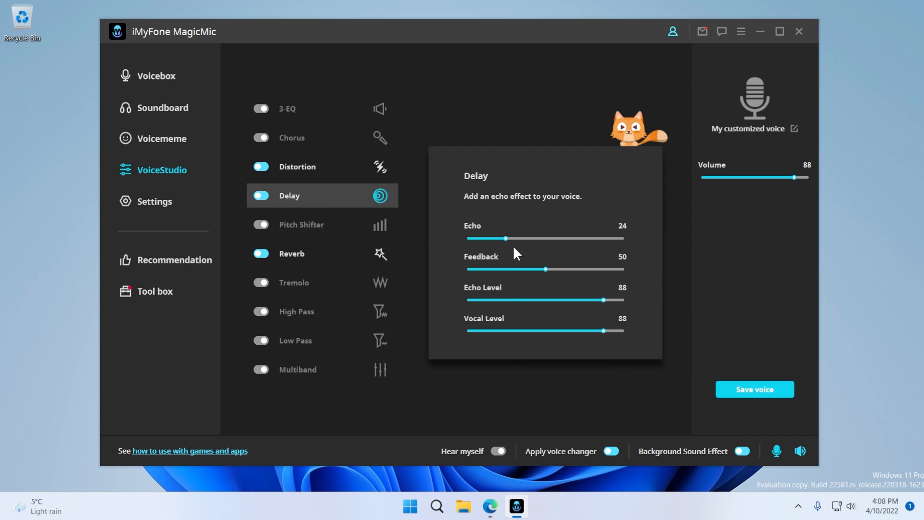
pyautogui.moveTo(477, 235)
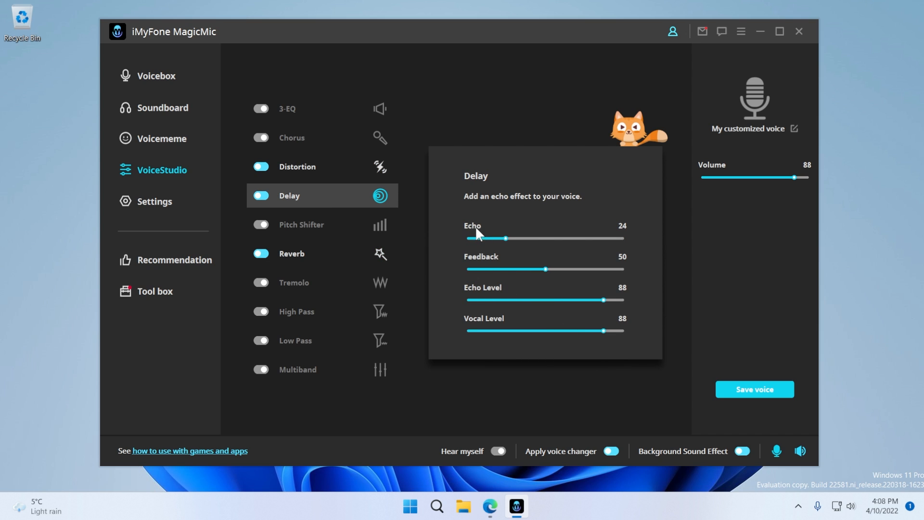
pyautogui.click(291, 253)
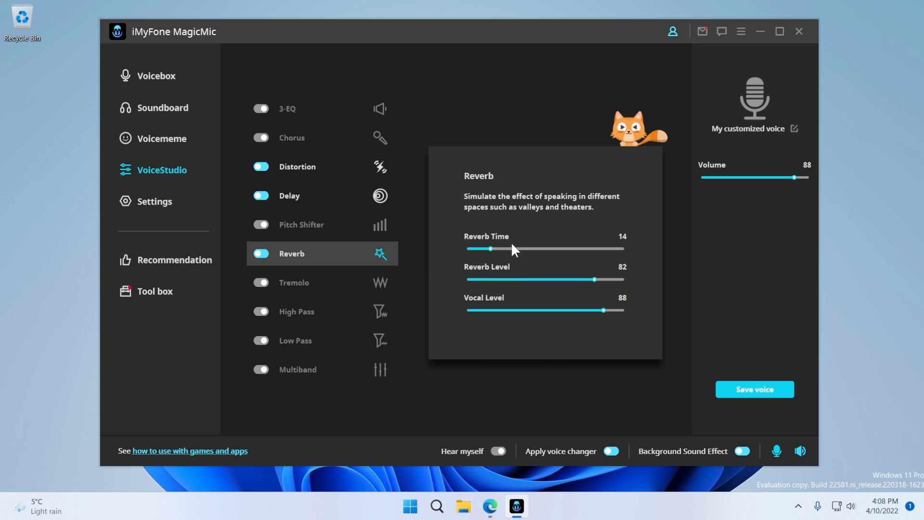
pyautogui.moveTo(519, 331)
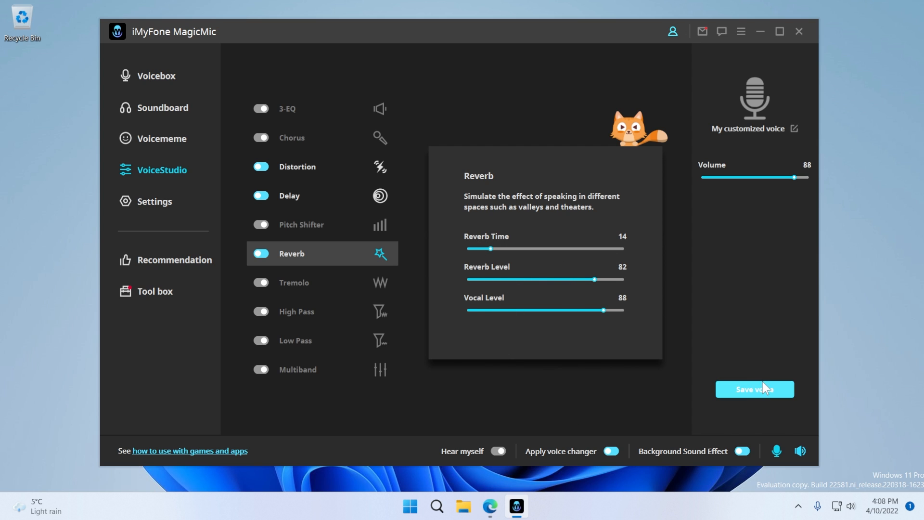
pyautogui.click(754, 388)
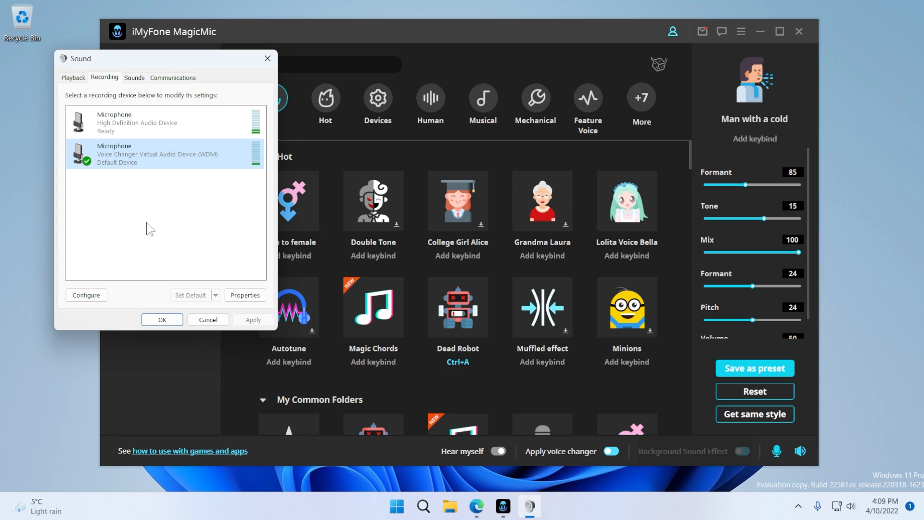
pyautogui.moveTo(154, 213)
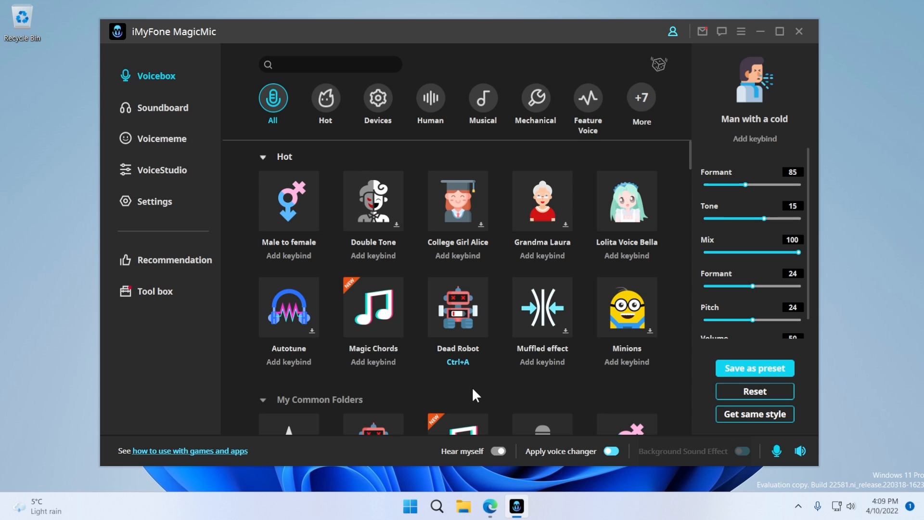
# Preview the Dead Robot, Double Tone and Male to female voices, then open the Soundboard.
pyautogui.click(457, 307)
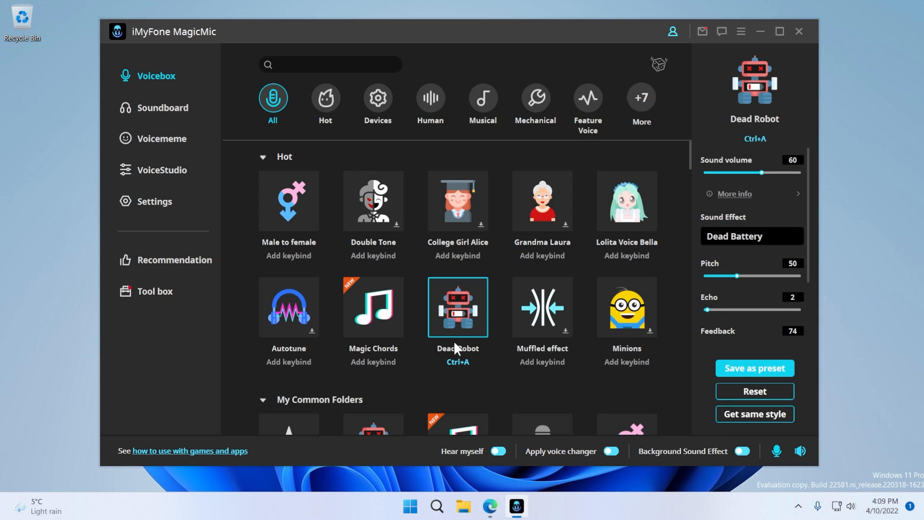
pyautogui.moveTo(467, 340)
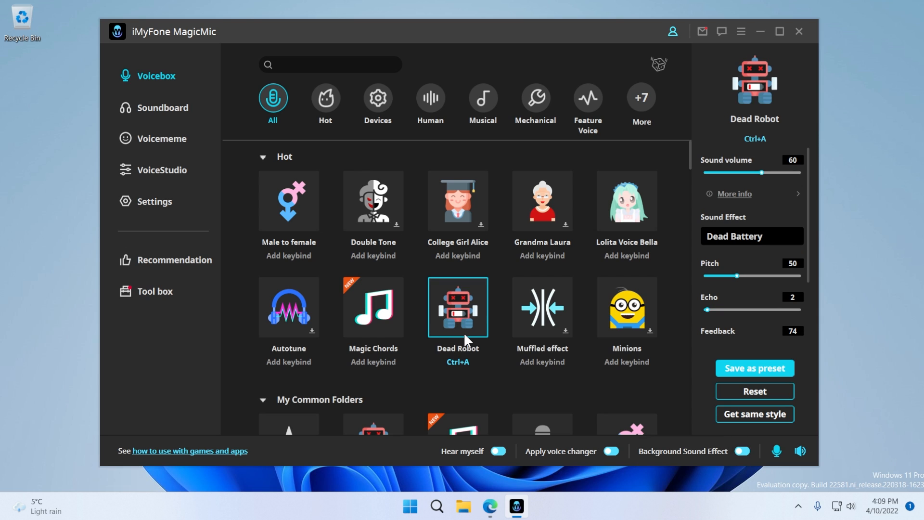
pyautogui.moveTo(457, 323)
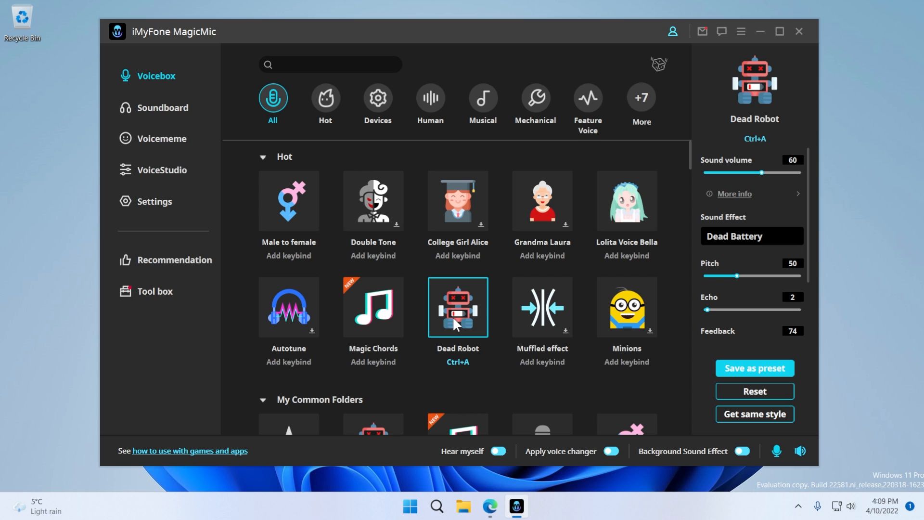
pyautogui.click(373, 200)
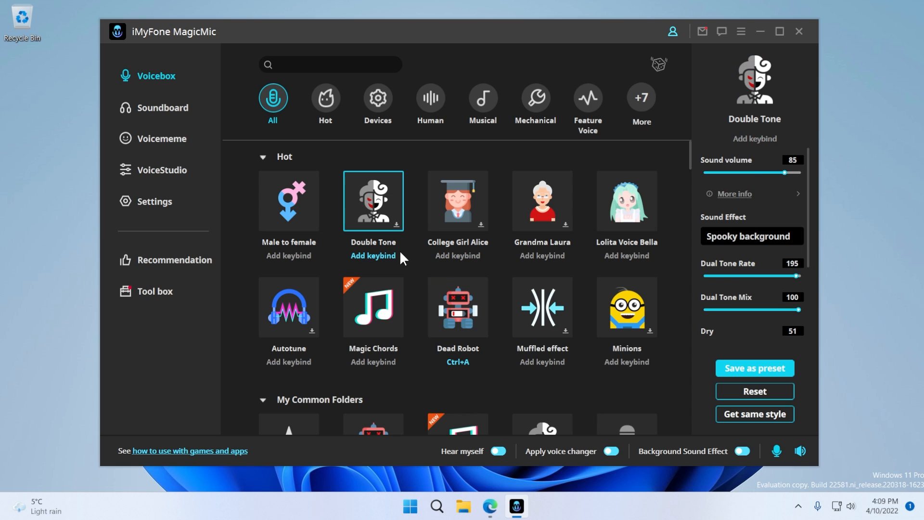
pyautogui.moveTo(417, 278)
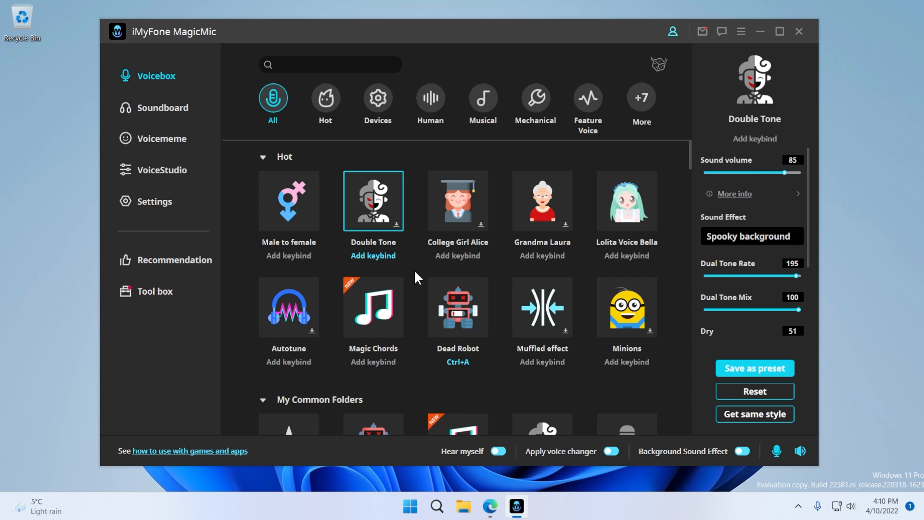
pyautogui.click(288, 200)
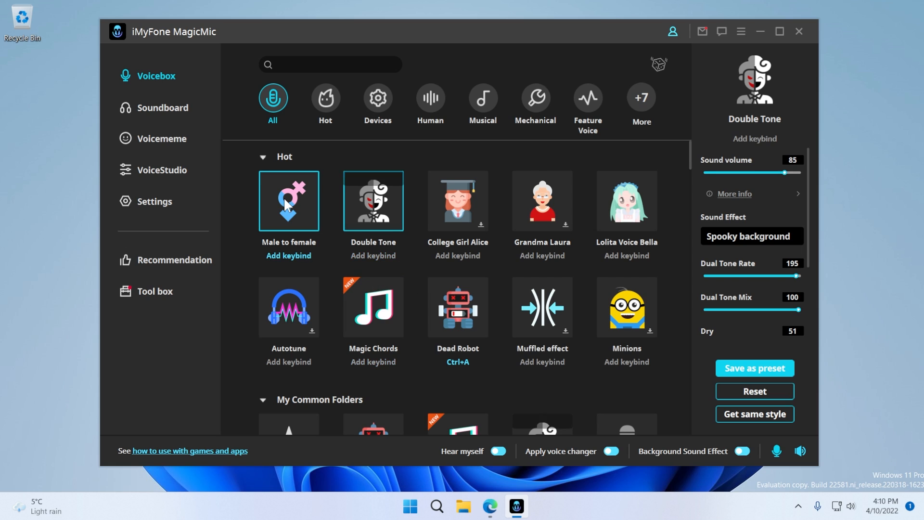
pyautogui.click(163, 108)
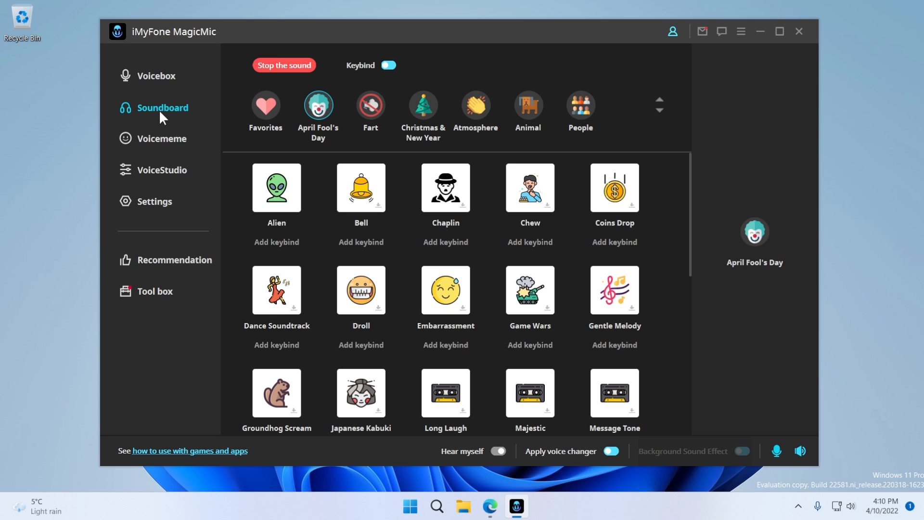
# Give the Alien sound effect the Shift+D keybind.
pyautogui.click(360, 189)
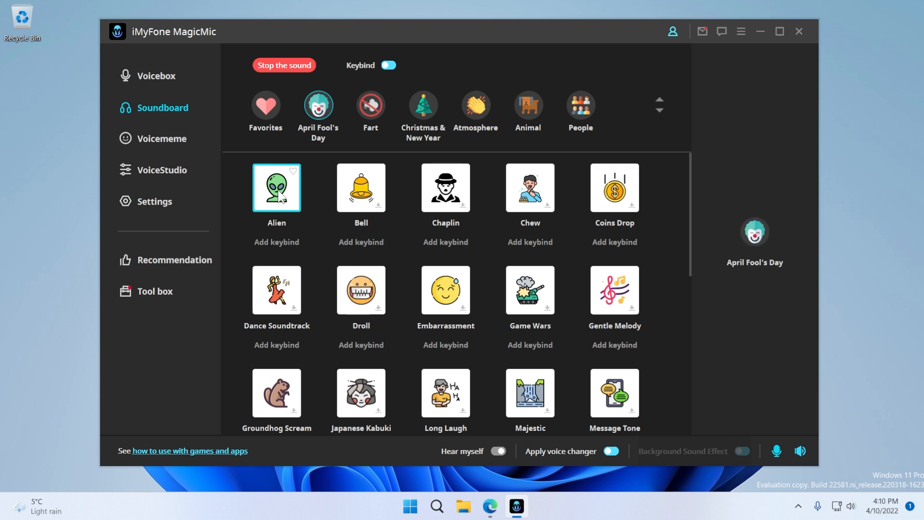
pyautogui.click(276, 188)
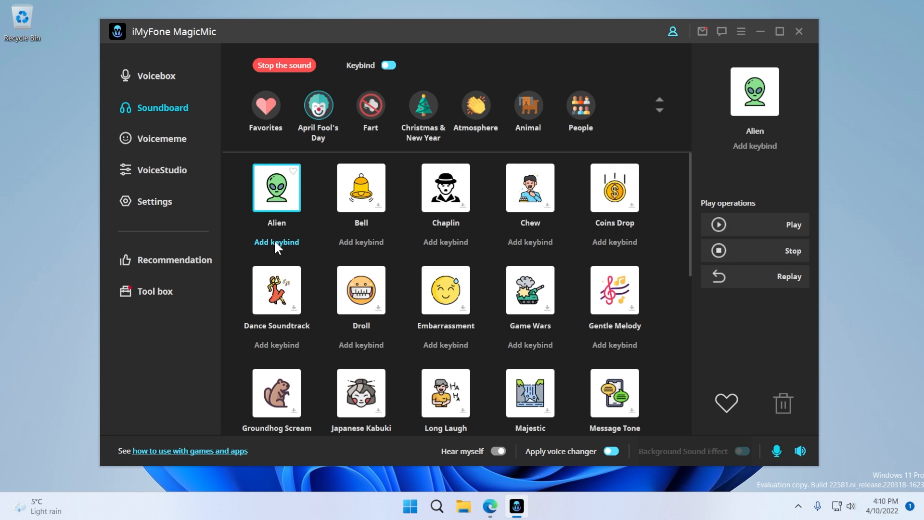
pyautogui.click(277, 242)
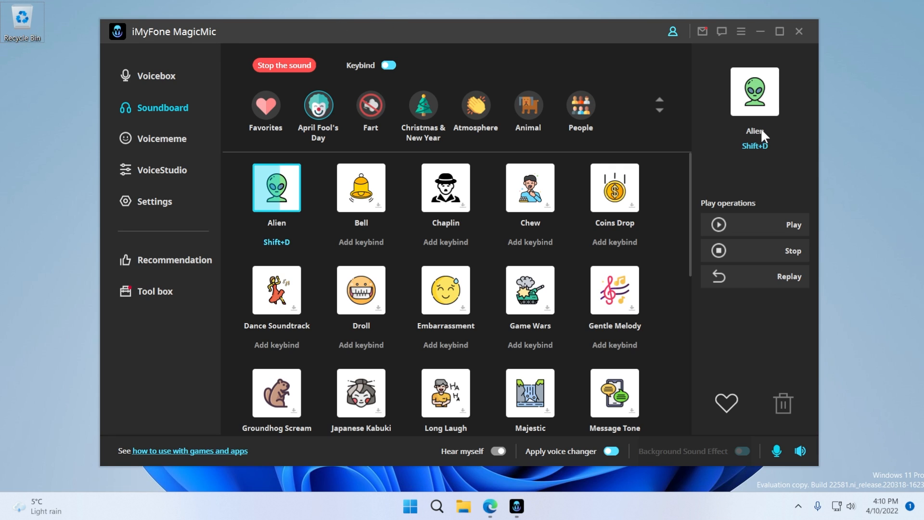
pyautogui.click(360, 187)
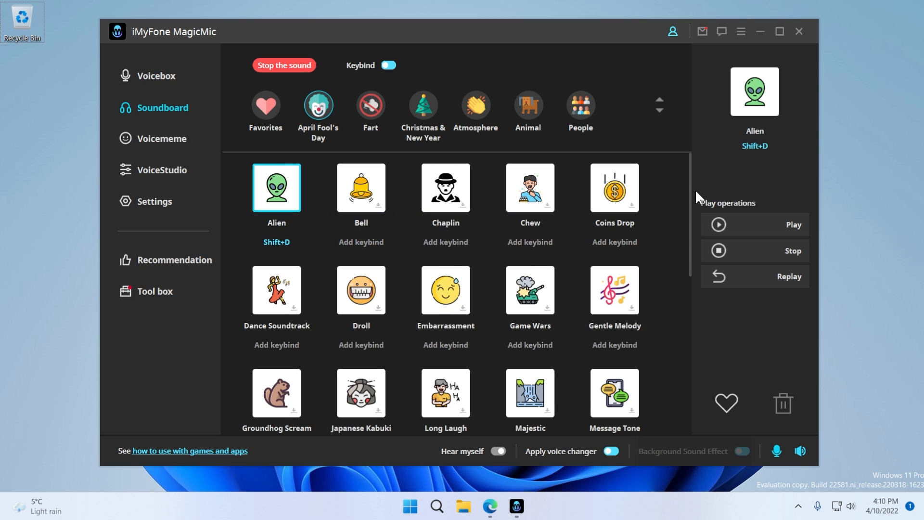
pyautogui.moveTo(722, 190)
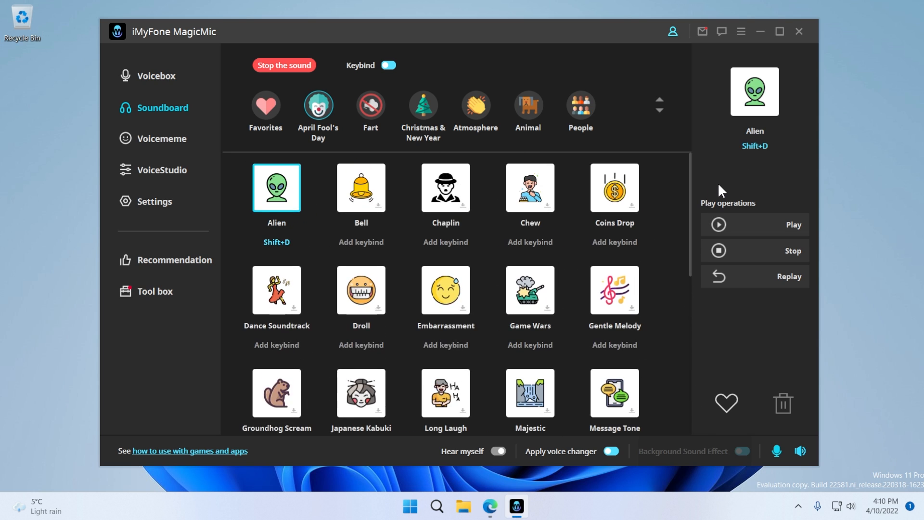
pyautogui.moveTo(398, 159)
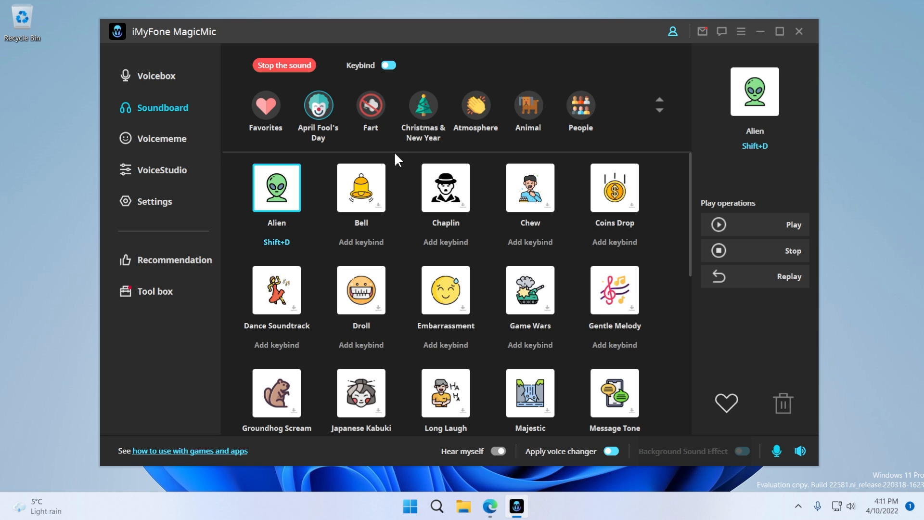
# Browse the Voicememe, VoiceStudio and Settings sections, then return to Voicebox.
pyautogui.click(162, 138)
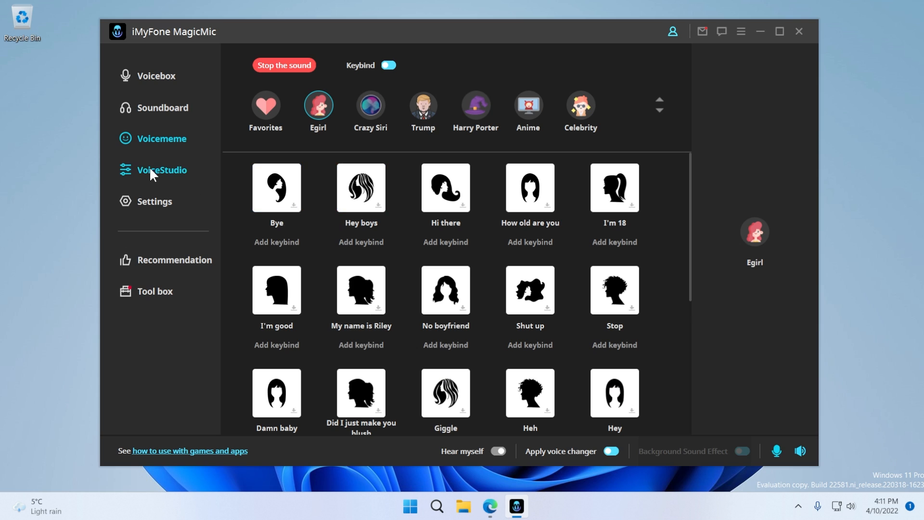
pyautogui.click(161, 170)
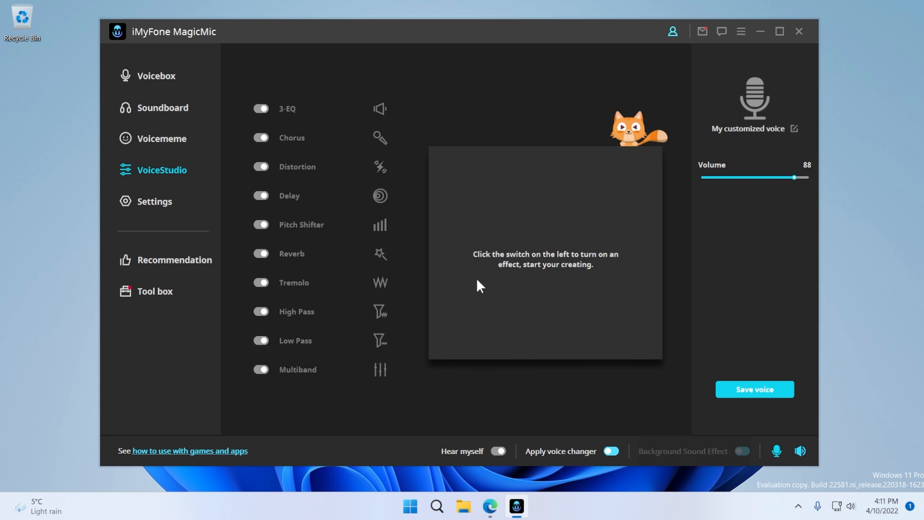
pyautogui.moveTo(357, 294)
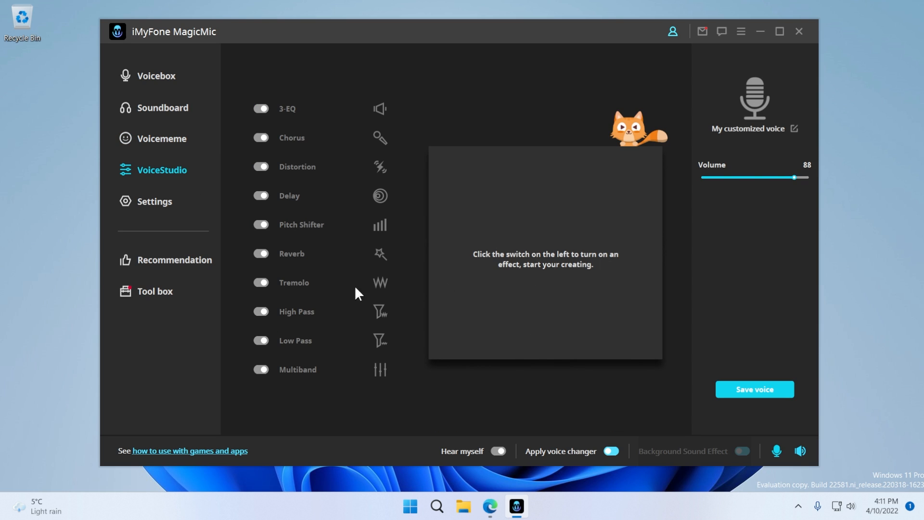
pyautogui.click(154, 201)
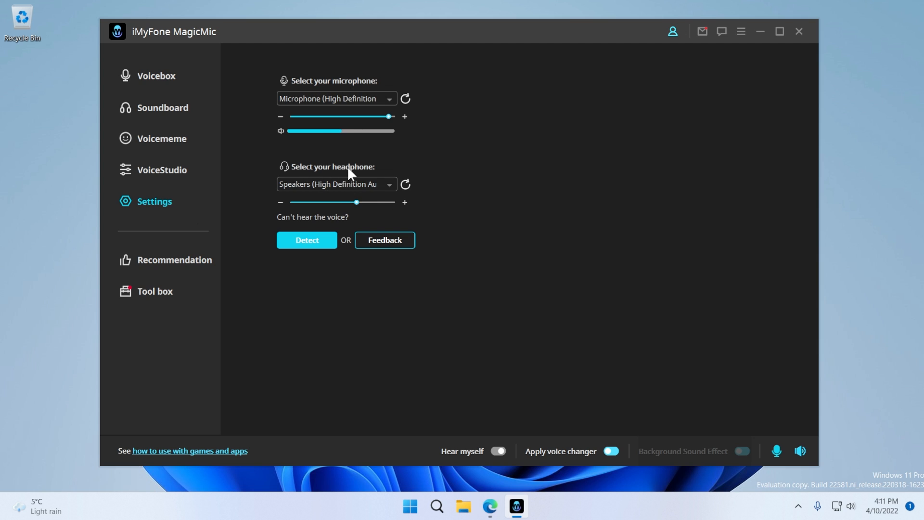
pyautogui.moveTo(359, 315)
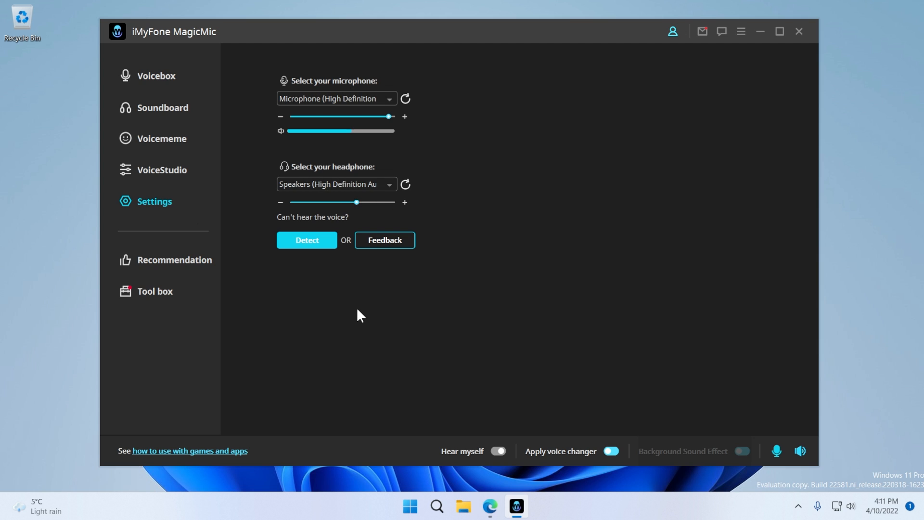
pyautogui.click(155, 75)
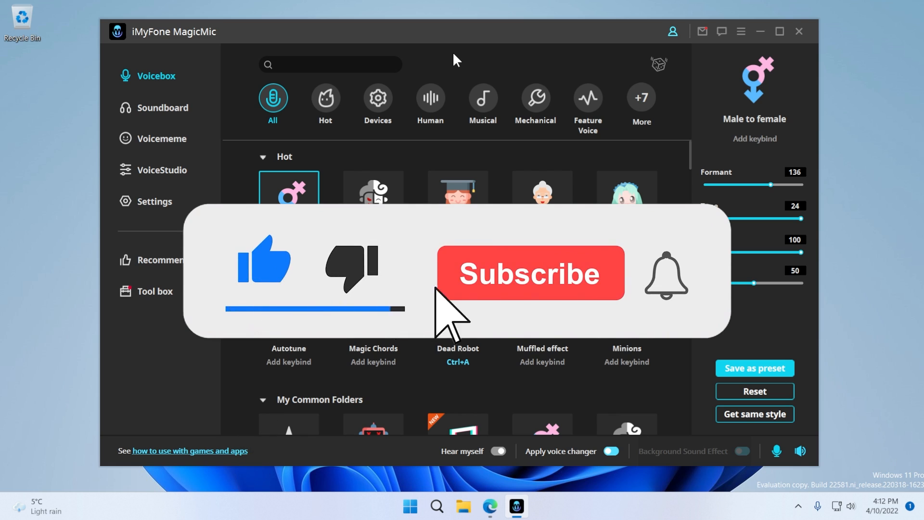
pyautogui.click(529, 273)
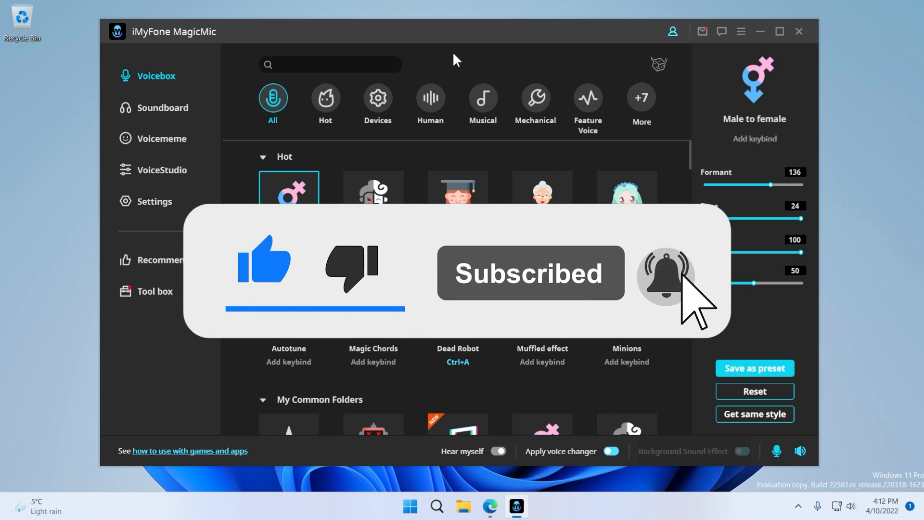